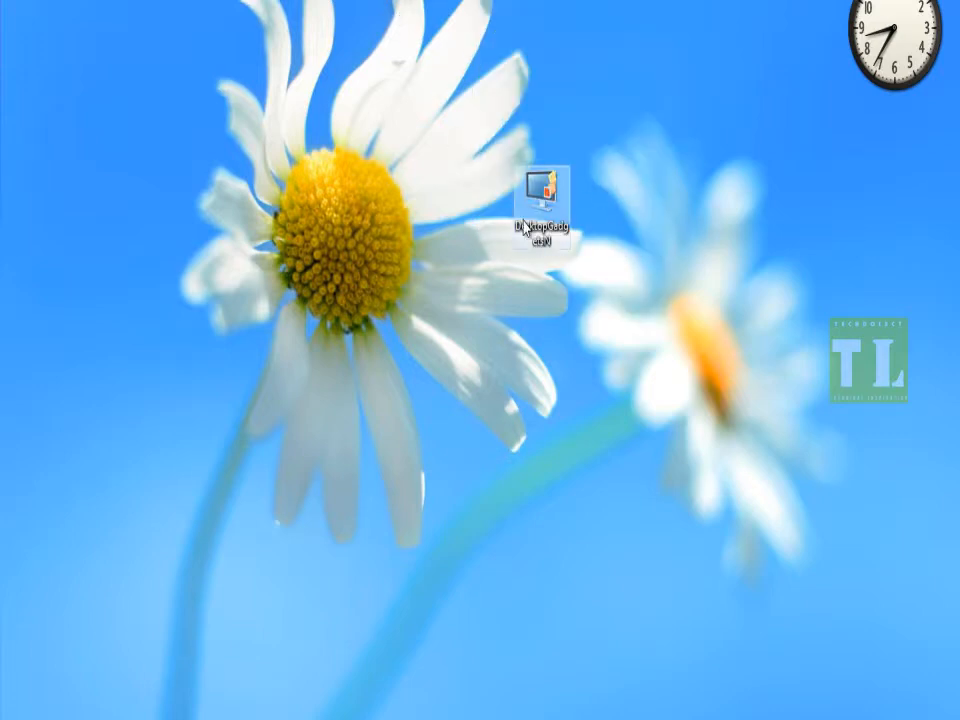
Bring up the Gadgets gallery from the desktop shortcut menu, listing Calendar, Clock, CPU Meter and Weather
{"action": "right_click", "coordinate": [400, 110]}
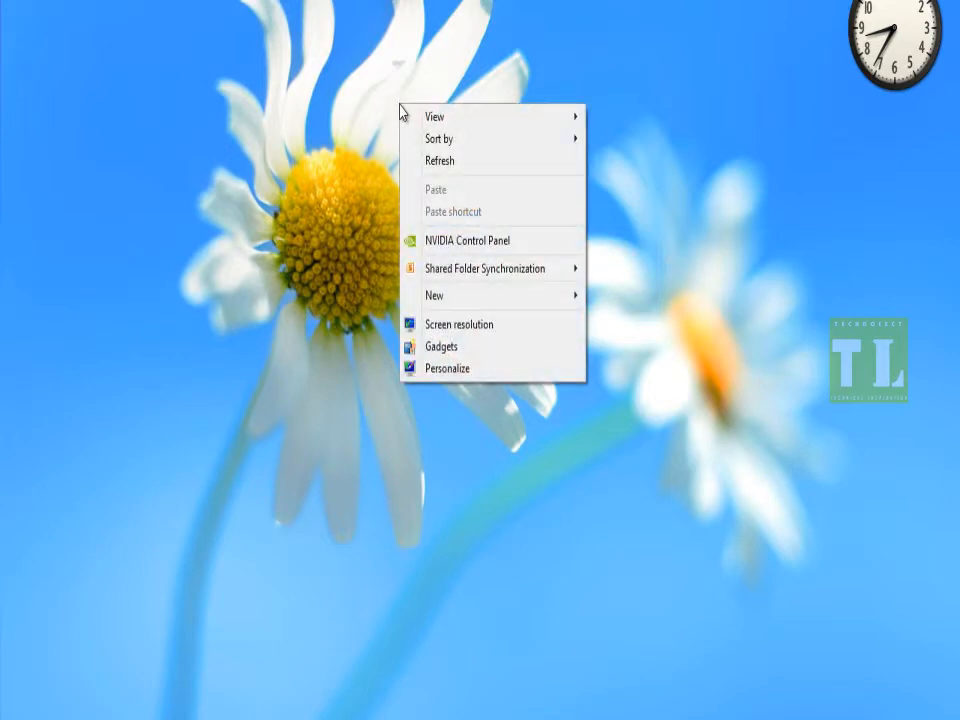
{"action": "mouse_move", "coordinate": [442, 346]}
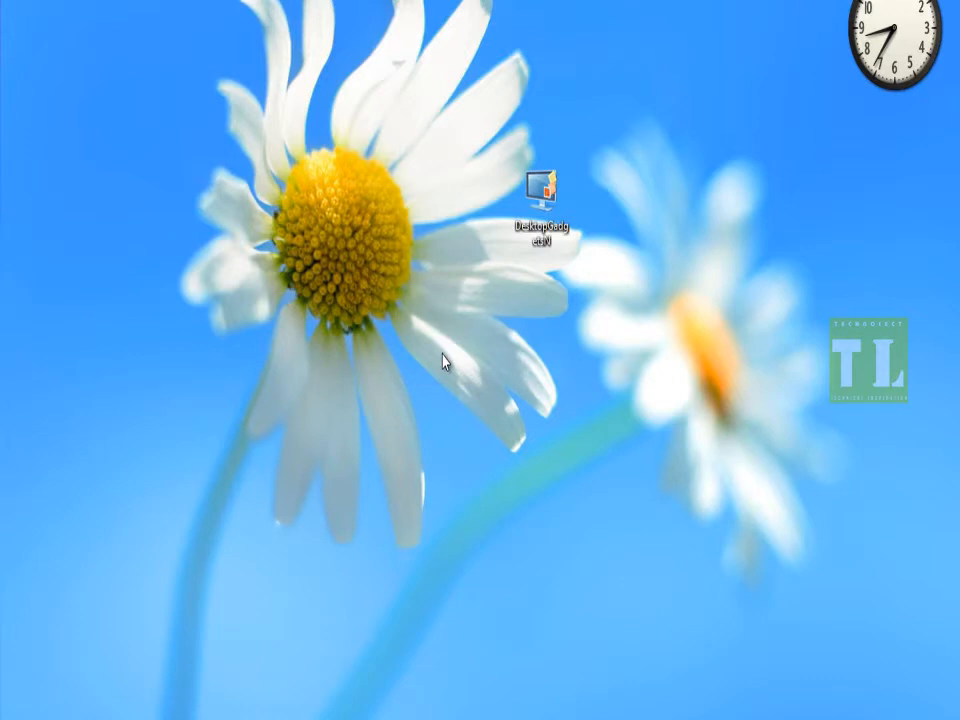
{"action": "double_click", "coordinate": [538, 194]}
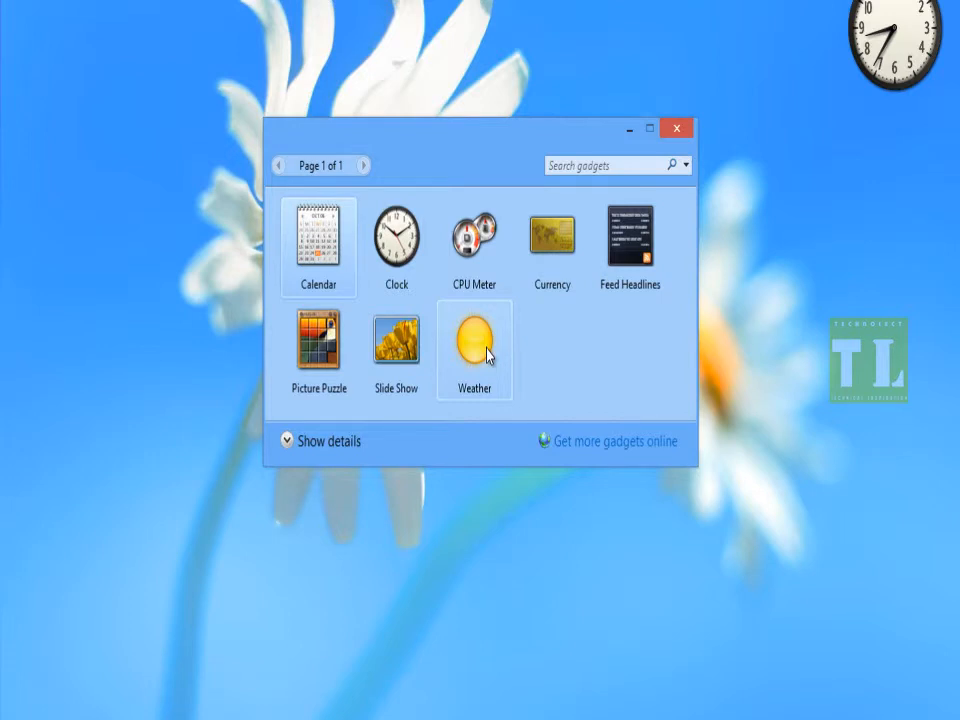
{"action": "mouse_move", "coordinate": [512, 368]}
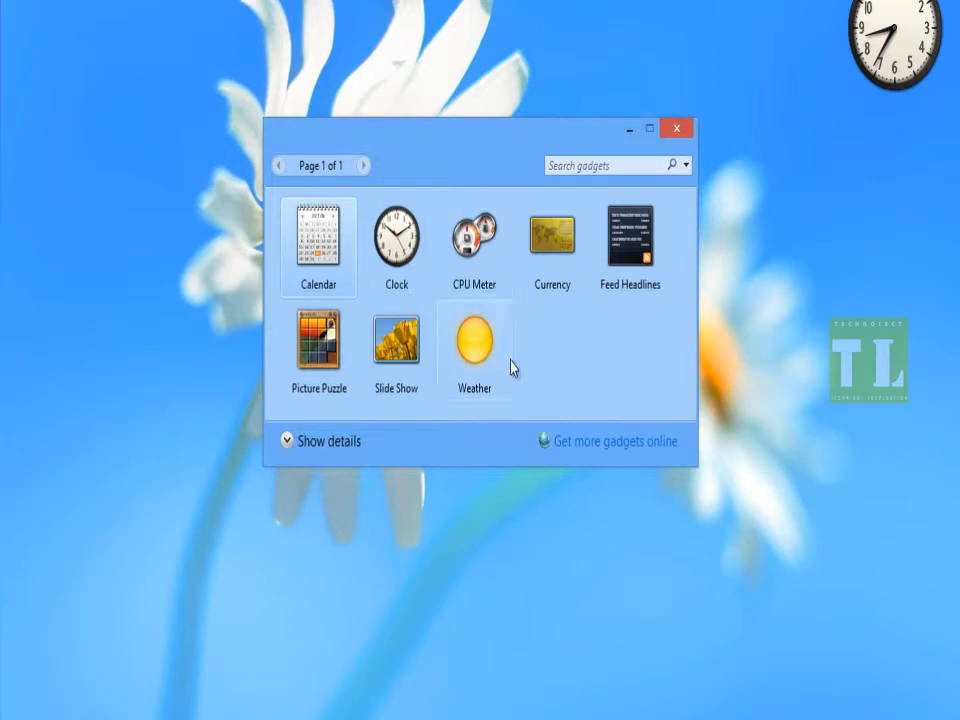
{"action": "mouse_move", "coordinate": [550, 376]}
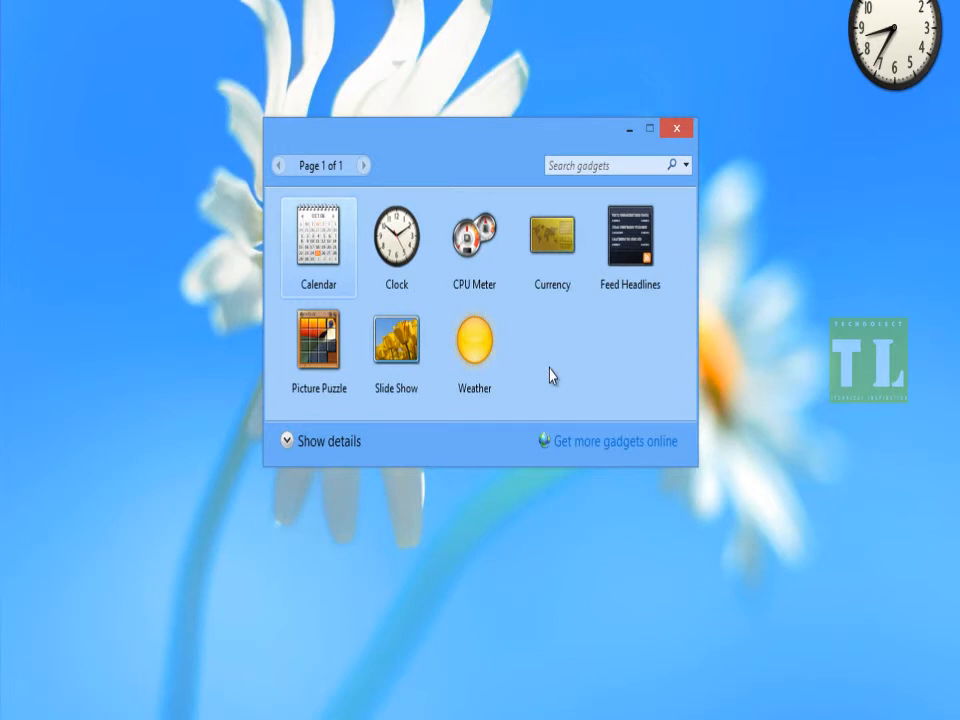
{"action": "mouse_move", "coordinate": [676, 128]}
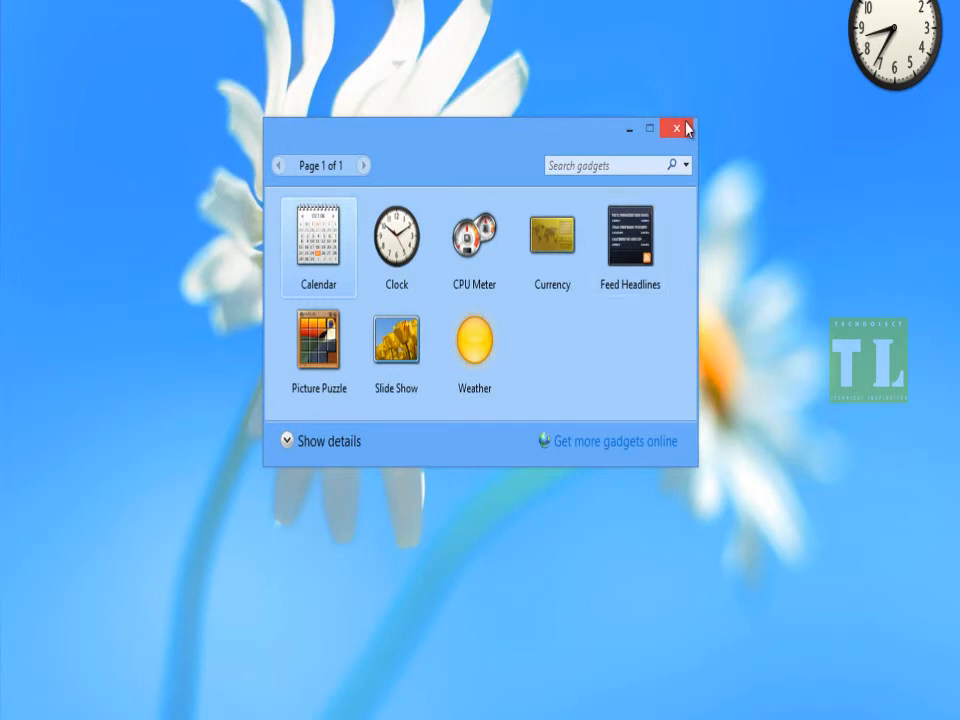